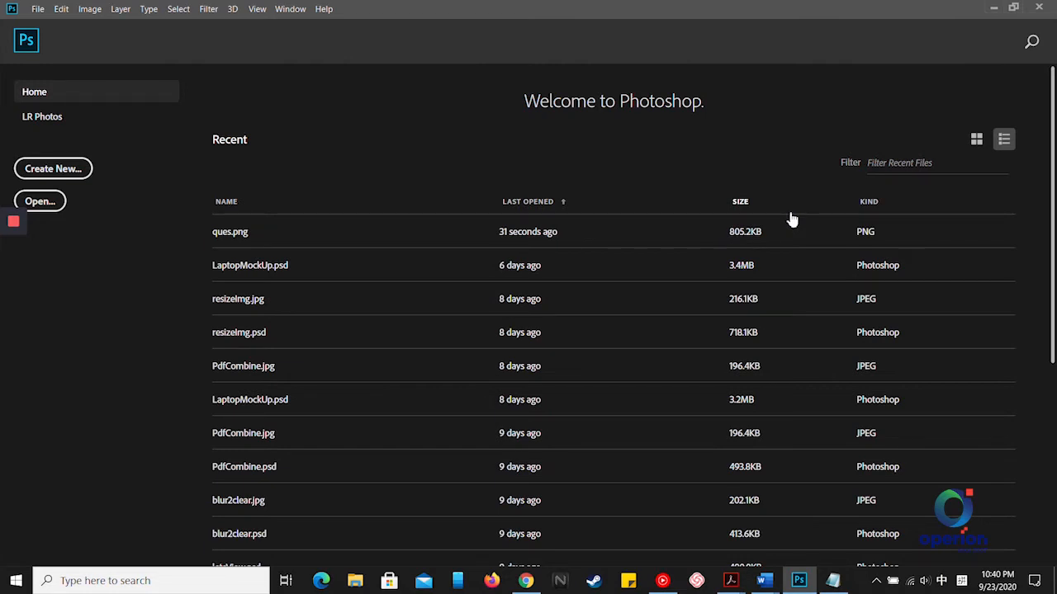
{"action": "mouse_move", "coordinate": [53, 168]}
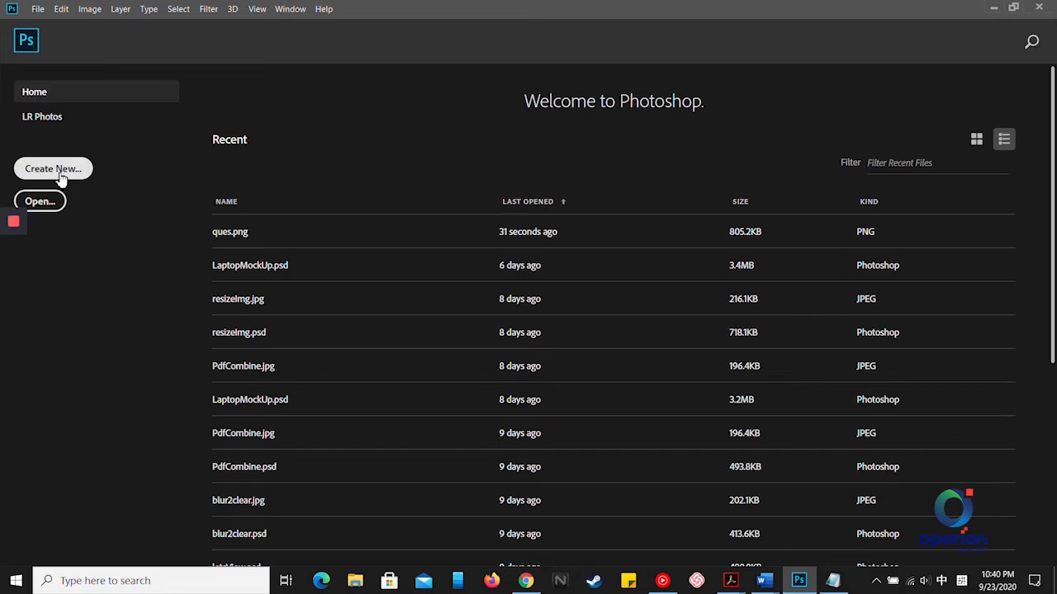
Step: Create a blank white 1024 × 887 px document from the custom preset
{"action": "left_click", "coordinate": [53, 168]}
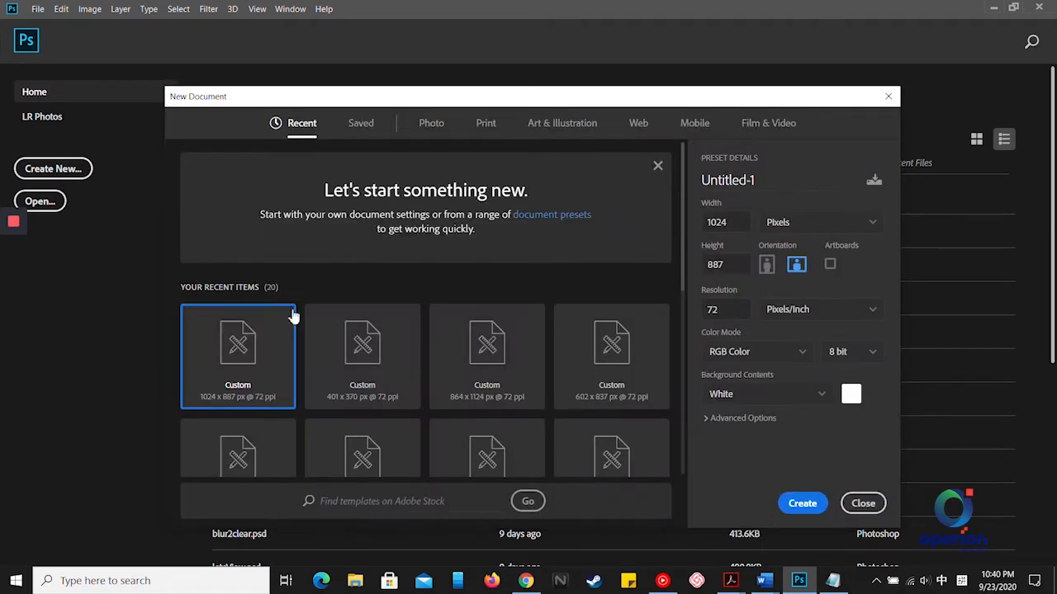
{"action": "left_click", "coordinate": [801, 503]}
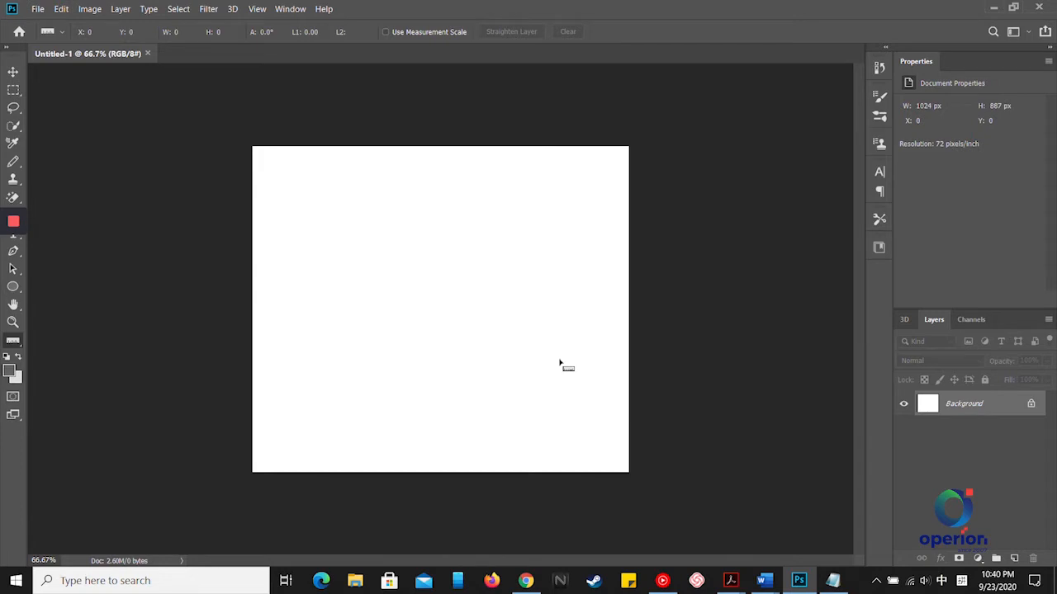
{"action": "mouse_move", "coordinate": [78, 132]}
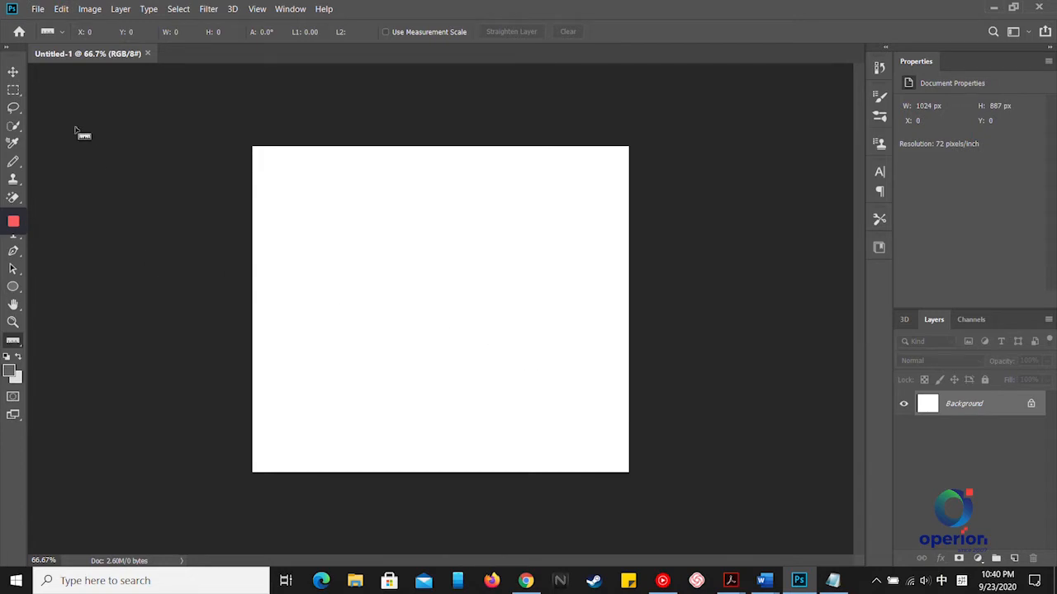
Step: Open the exam sheet photo ques.png from File > Open
{"action": "left_click", "coordinate": [37, 9]}
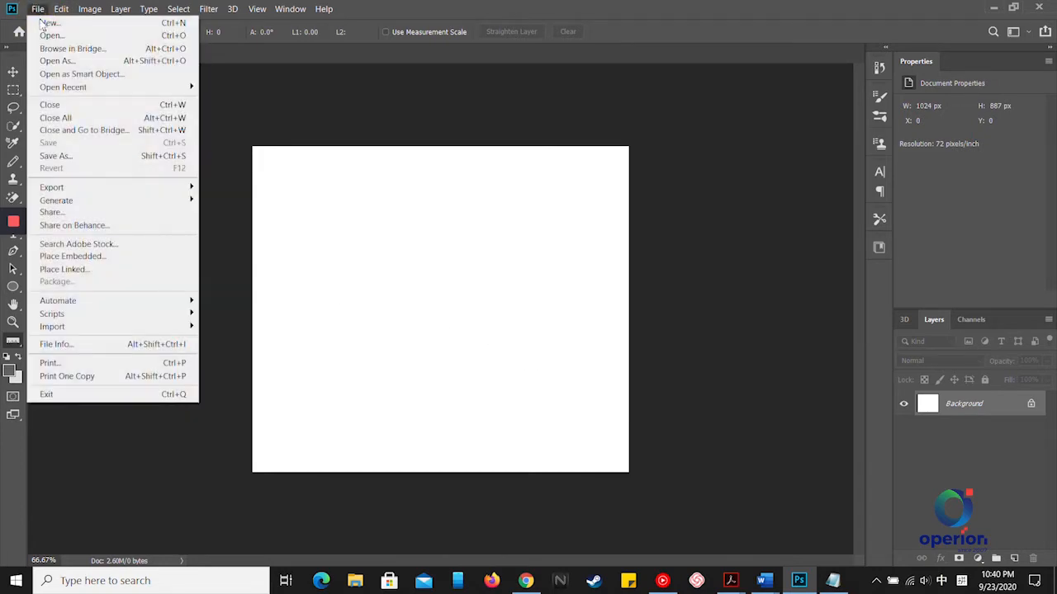
{"action": "left_click", "coordinate": [51, 35]}
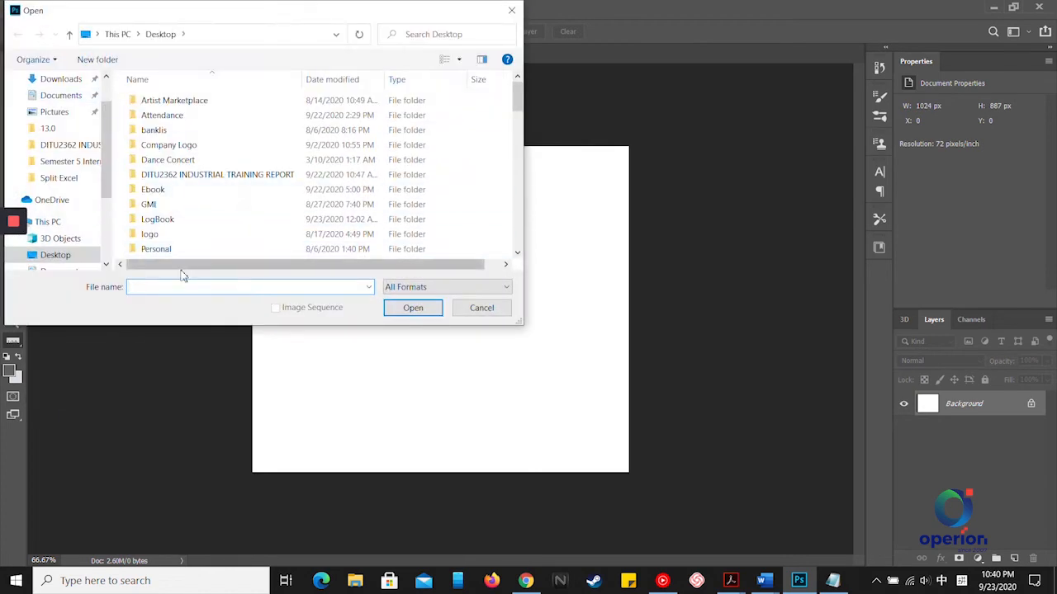
{"action": "type", "text": "ques"}
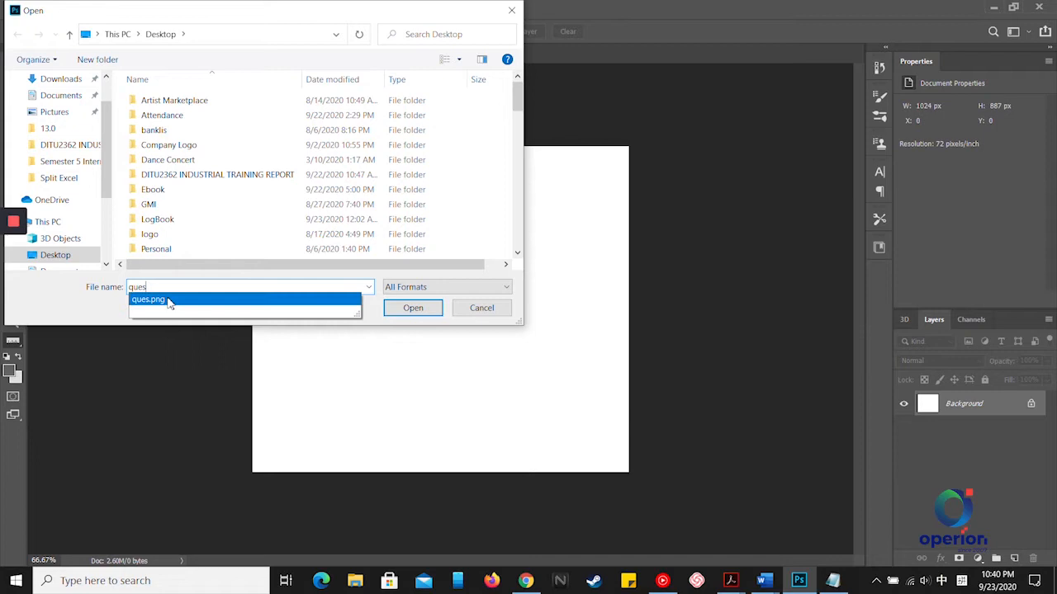
{"action": "left_click", "coordinate": [413, 307]}
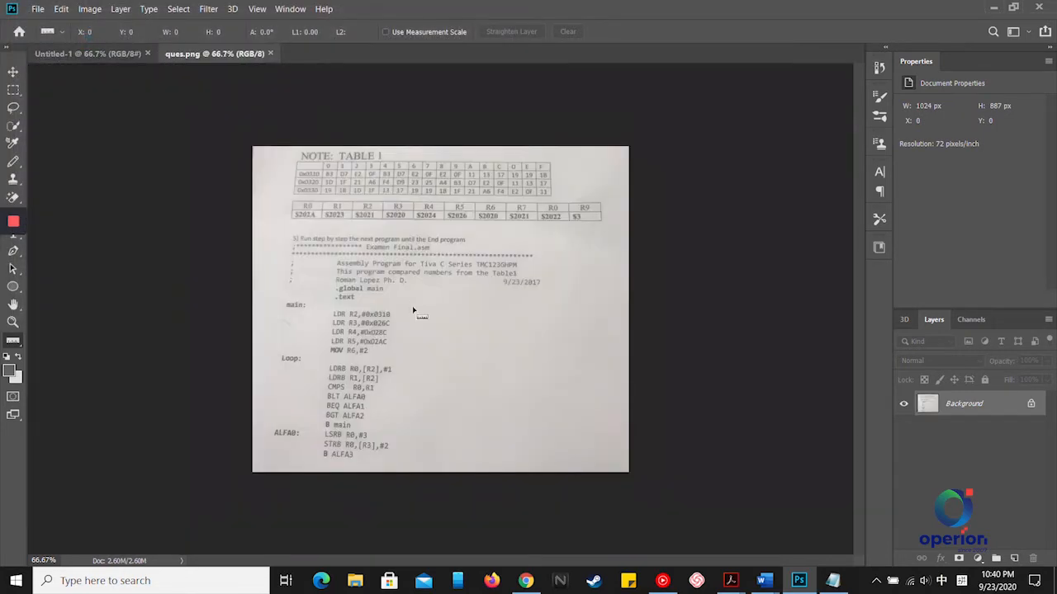
{"action": "mouse_move", "coordinate": [972, 443]}
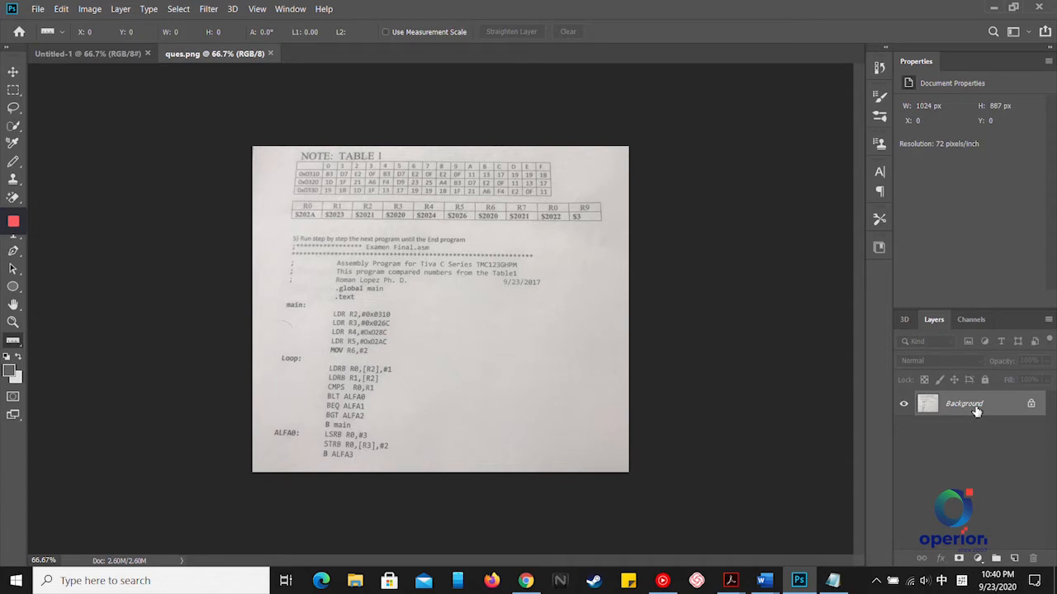
Step: Duplicate the ques.png Background layer into the Untitled-1 document
{"action": "right_click", "coordinate": [964, 404]}
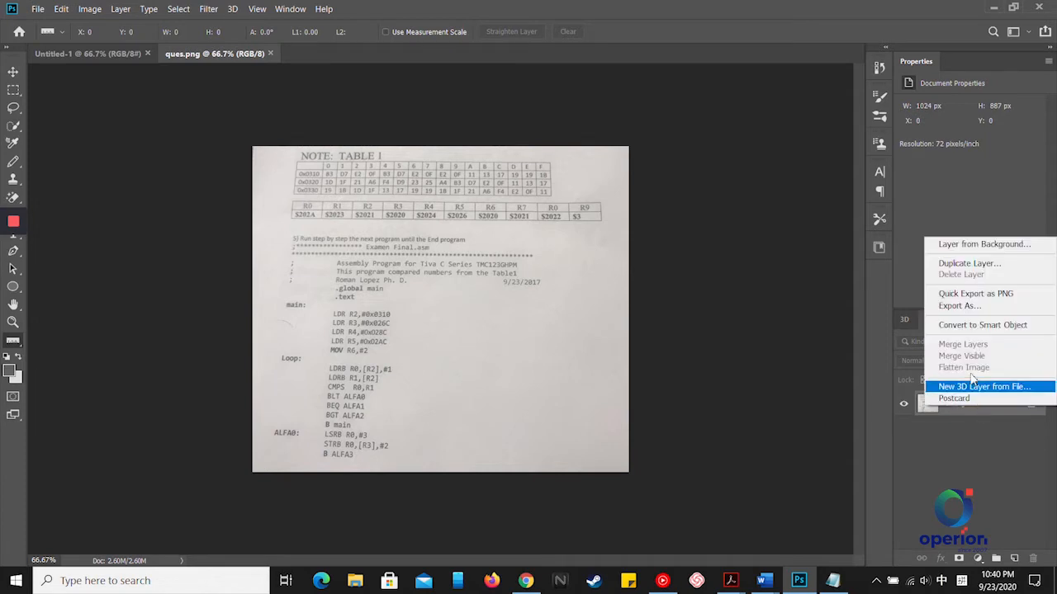
{"action": "mouse_move", "coordinate": [969, 263]}
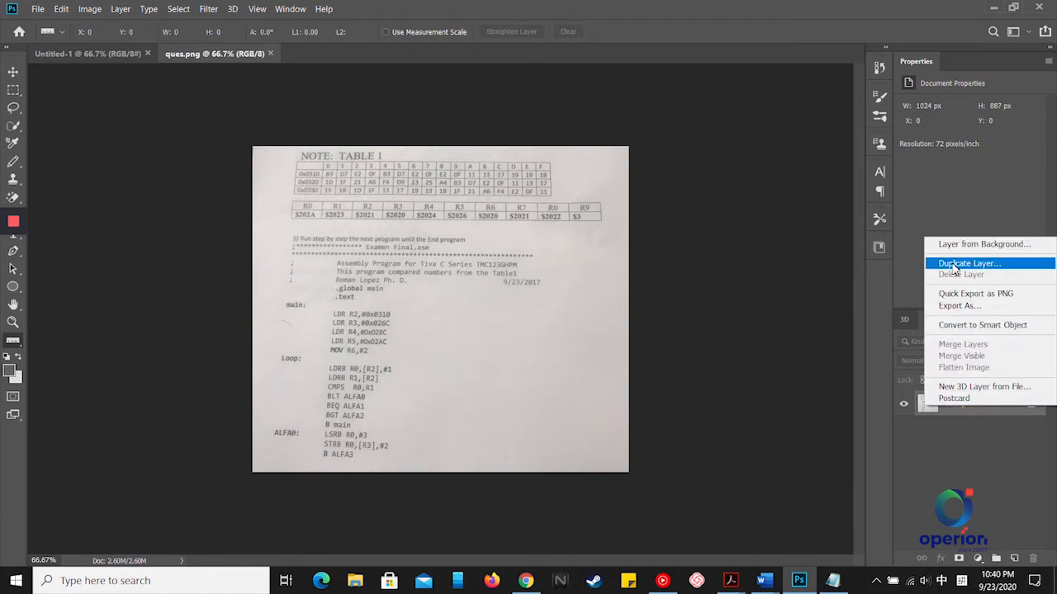
{"action": "left_click", "coordinate": [969, 264]}
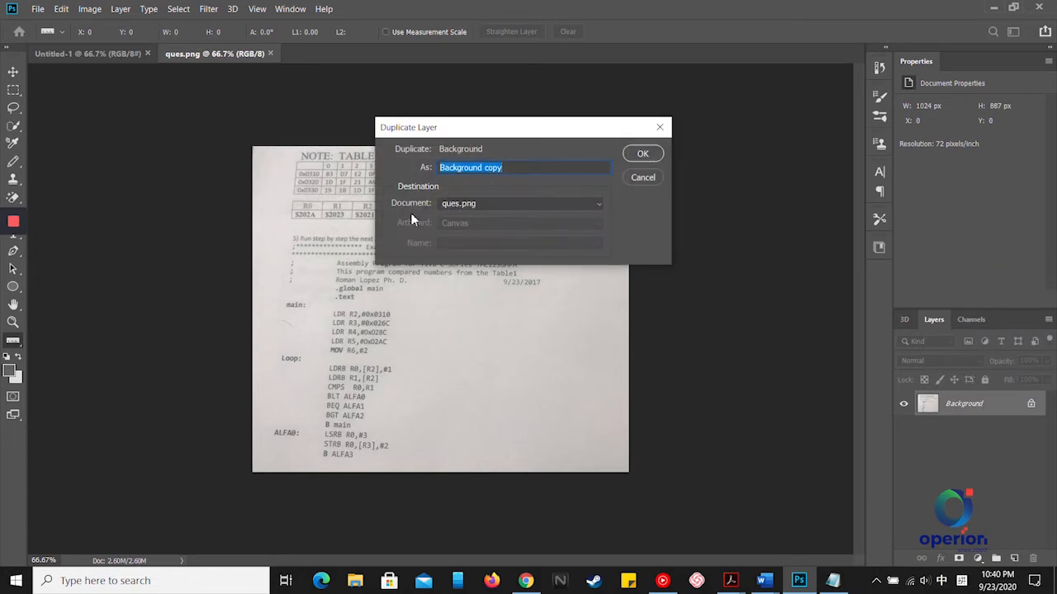
{"action": "mouse_move", "coordinate": [432, 202]}
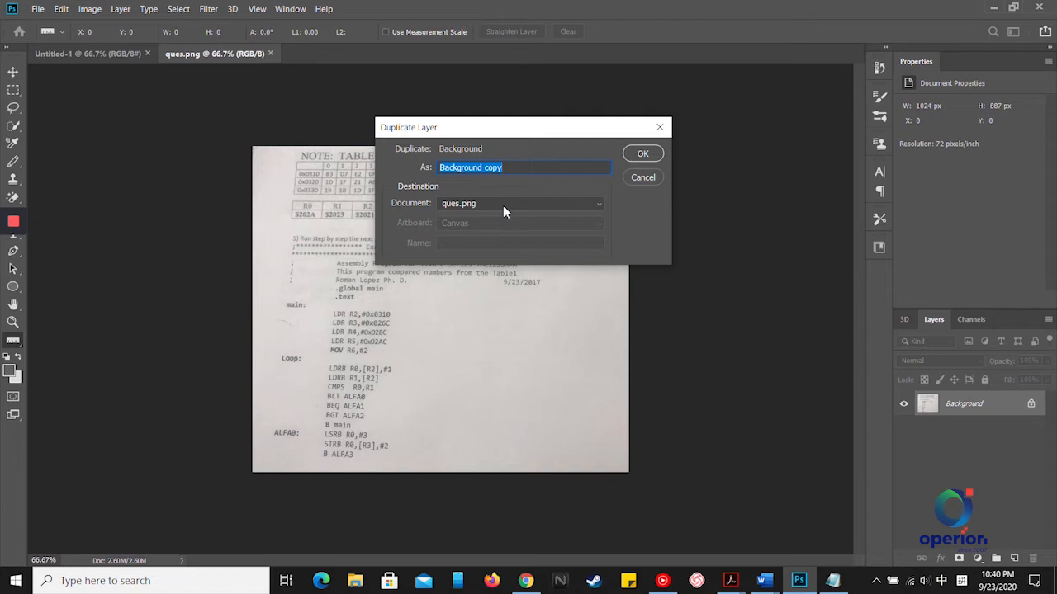
{"action": "left_click", "coordinate": [520, 203]}
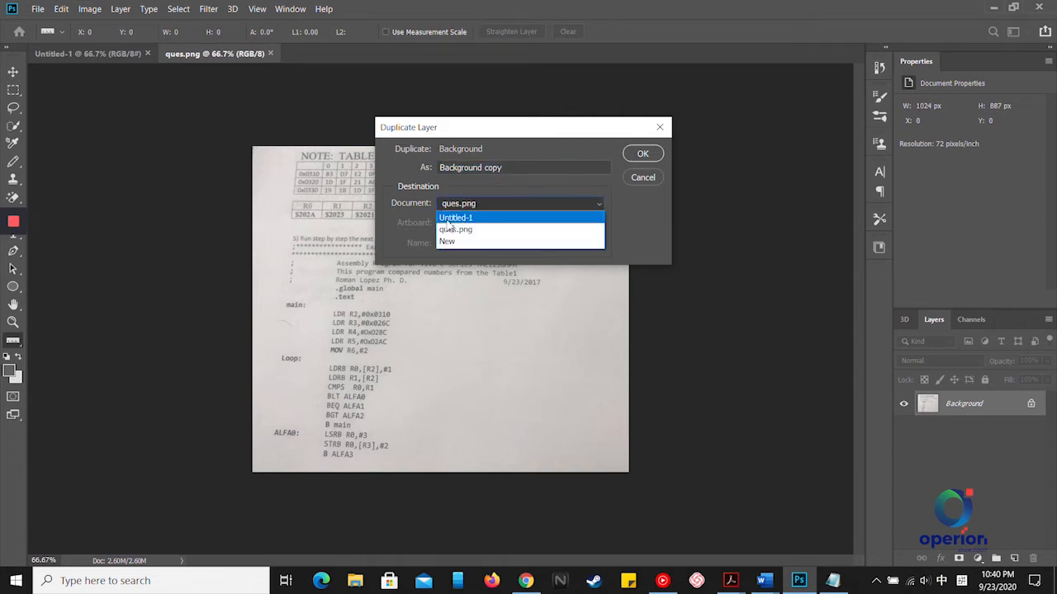
{"action": "left_click", "coordinate": [455, 217]}
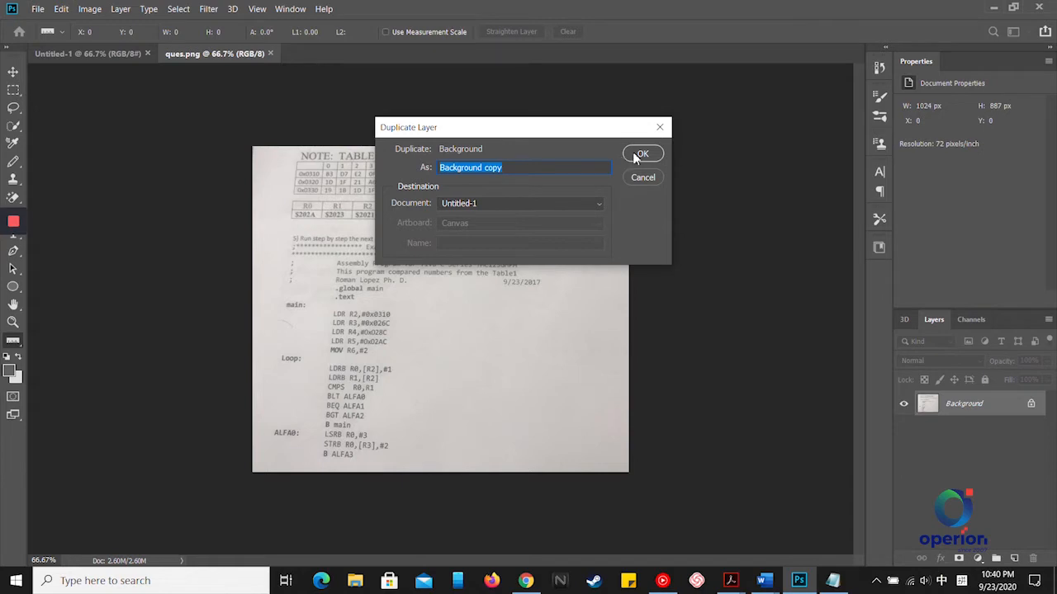
{"action": "left_click", "coordinate": [642, 153]}
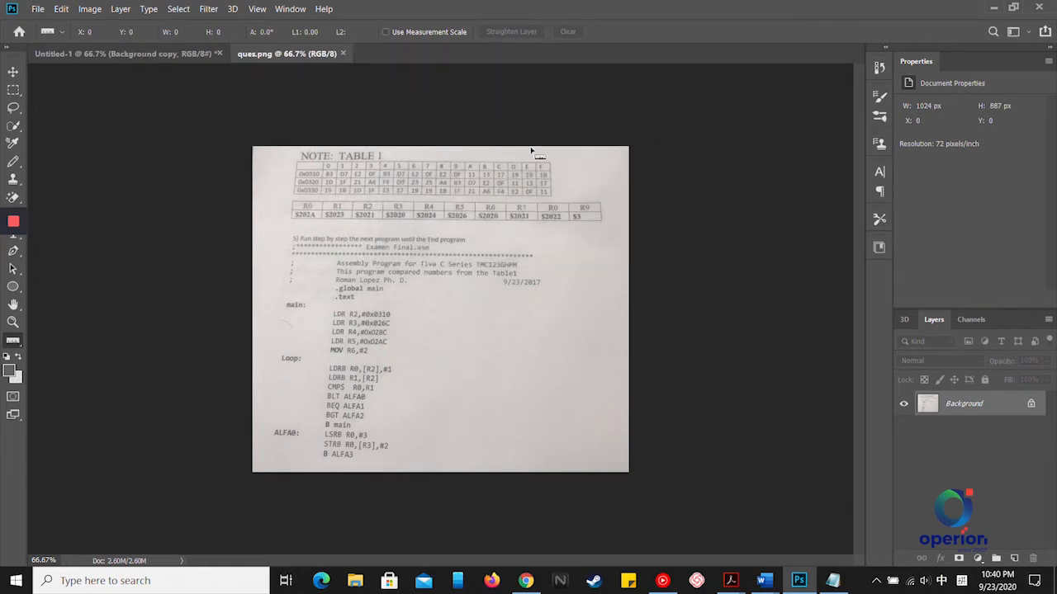
{"action": "mouse_move", "coordinate": [95, 97]}
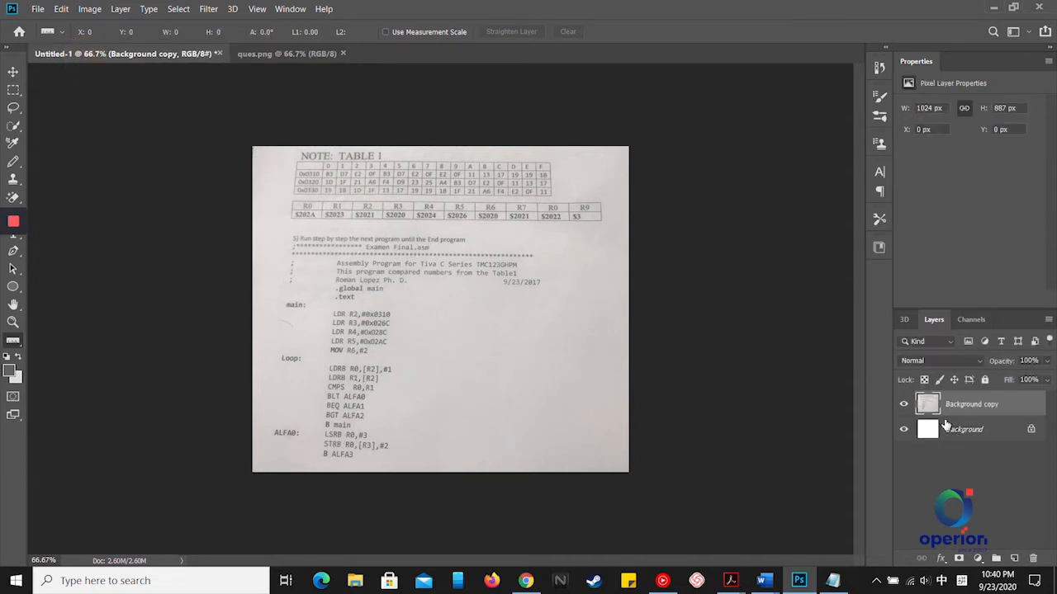
Step: Desaturate the Background copy layer with Ctrl+Shift+U to make it greyscale
{"action": "key", "text": "ctrl+shift+u"}
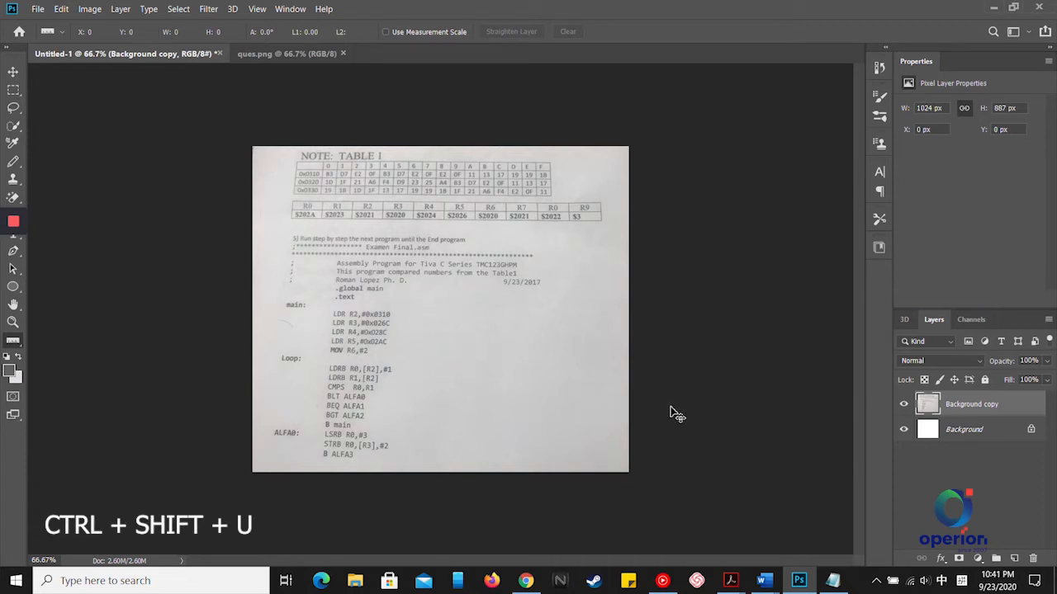
{"action": "key", "text": "ctrl+shift+u"}
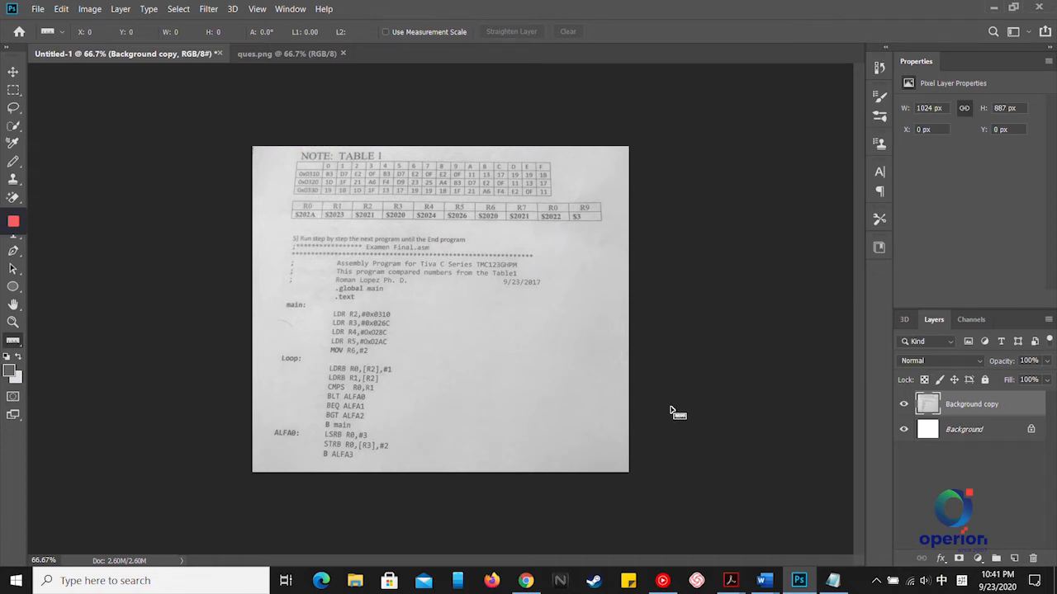
{"action": "key", "text": "ctrl+l"}
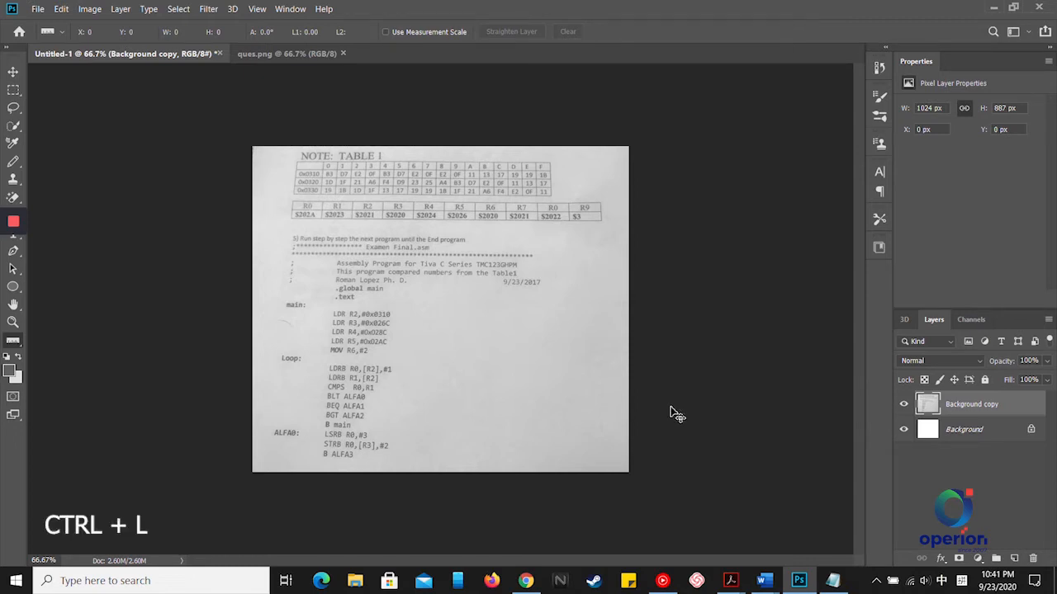
Step: Apply a Levels adjustment making the page pure white with dark text
{"action": "key", "text": "ctrl+l"}
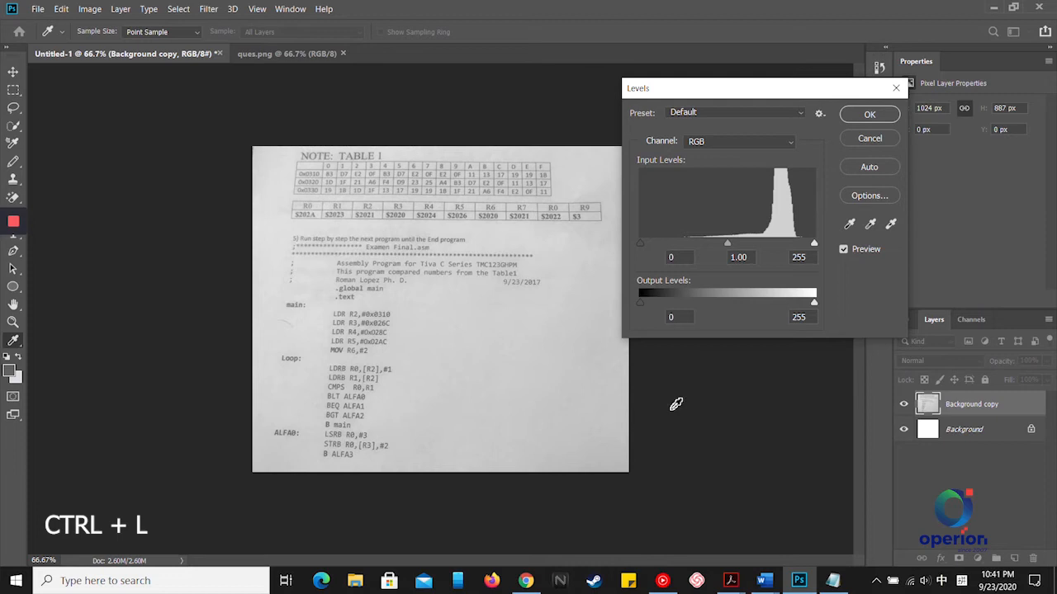
{"action": "mouse_move", "coordinate": [689, 220]}
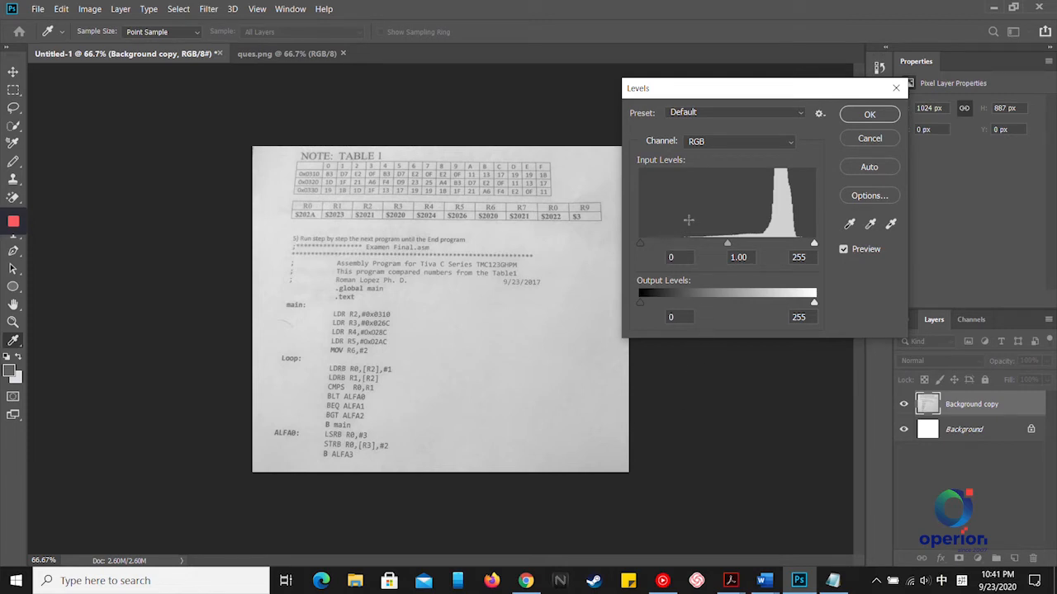
{"action": "mouse_move", "coordinate": [637, 98]}
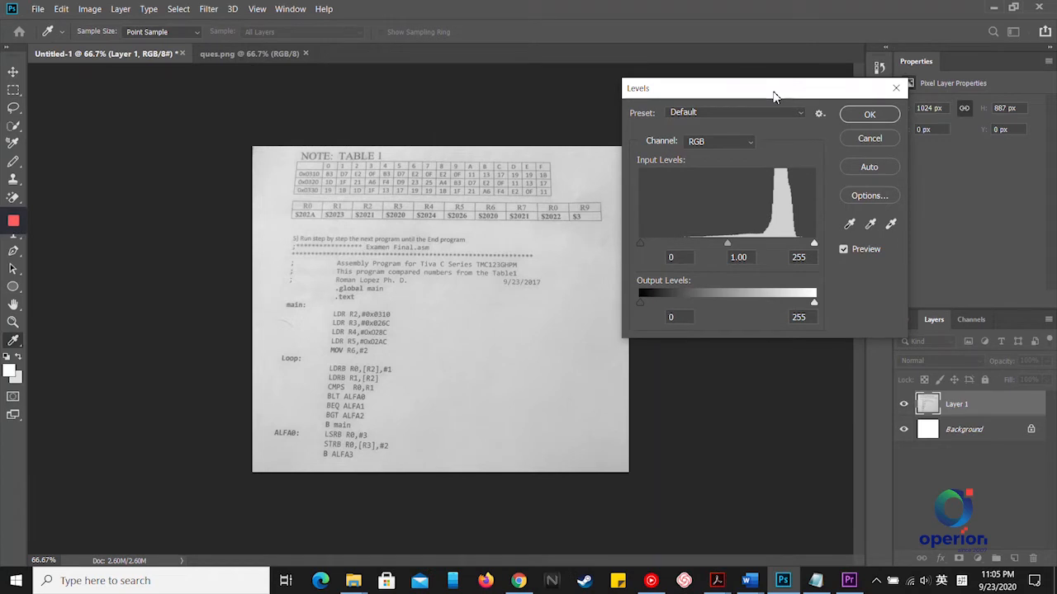
{"action": "mouse_move", "coordinate": [890, 224]}
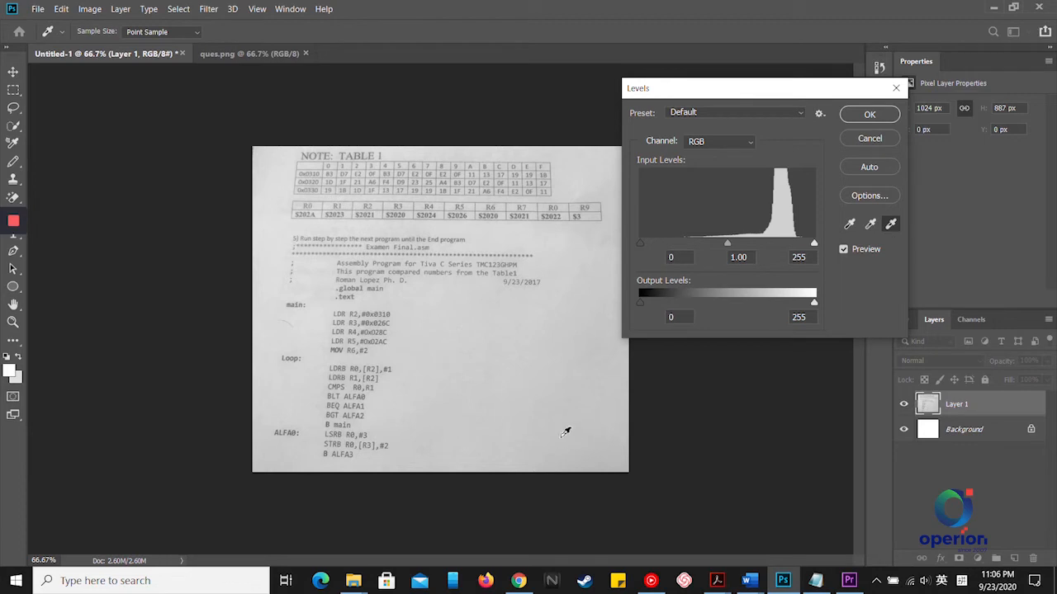
{"action": "mouse_move", "coordinate": [588, 436]}
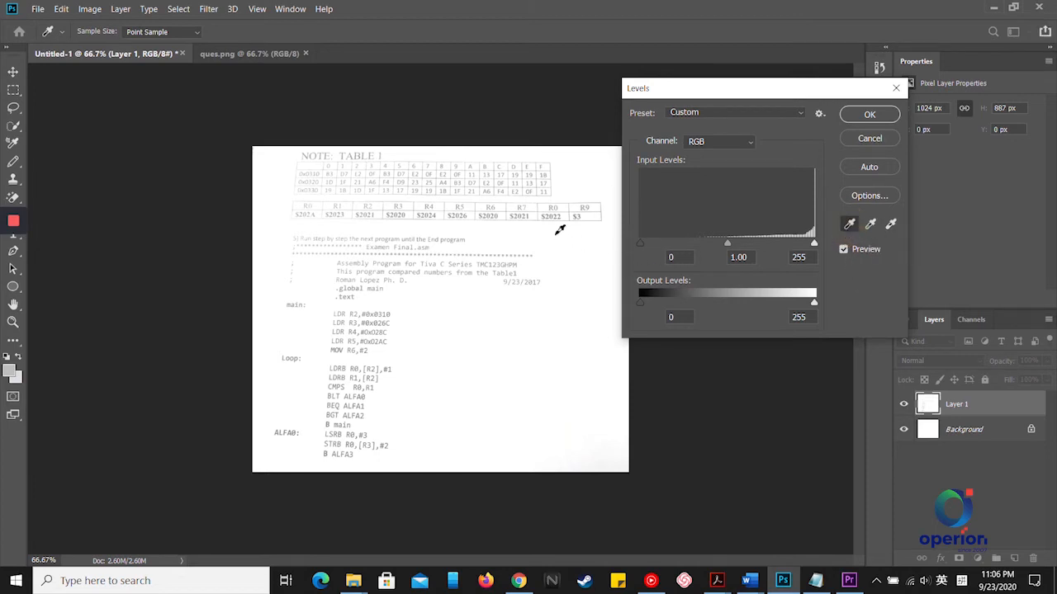
{"action": "mouse_move", "coordinate": [552, 213]}
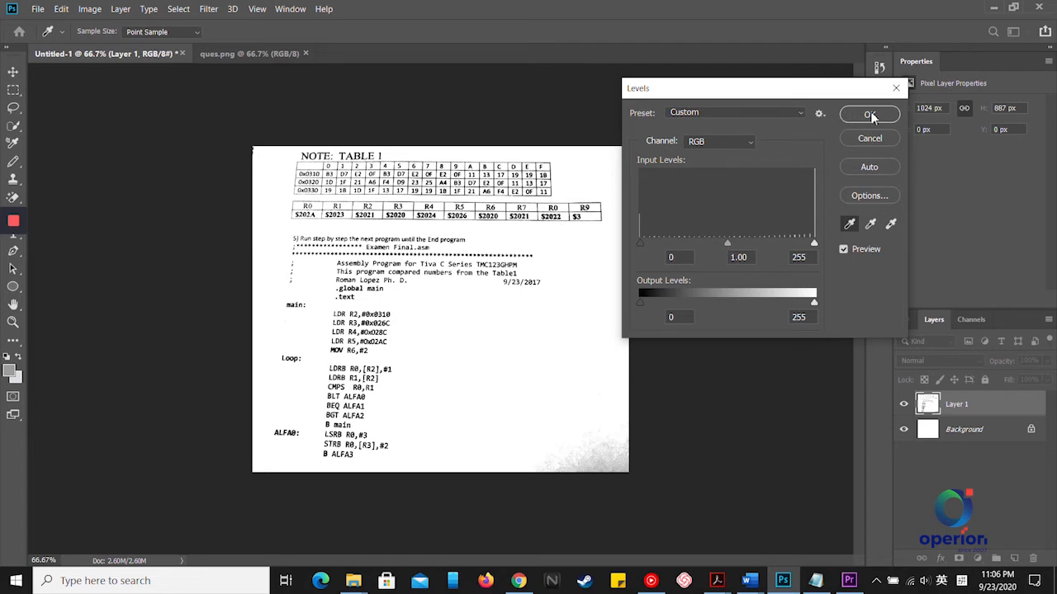
{"action": "left_click", "coordinate": [869, 114]}
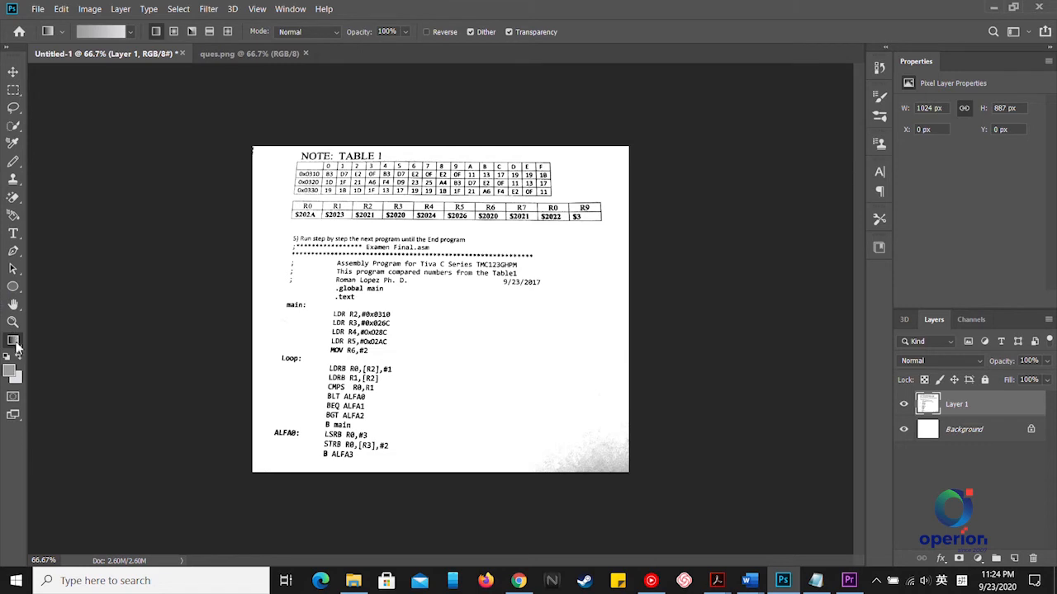
{"action": "mouse_move", "coordinate": [13, 342]}
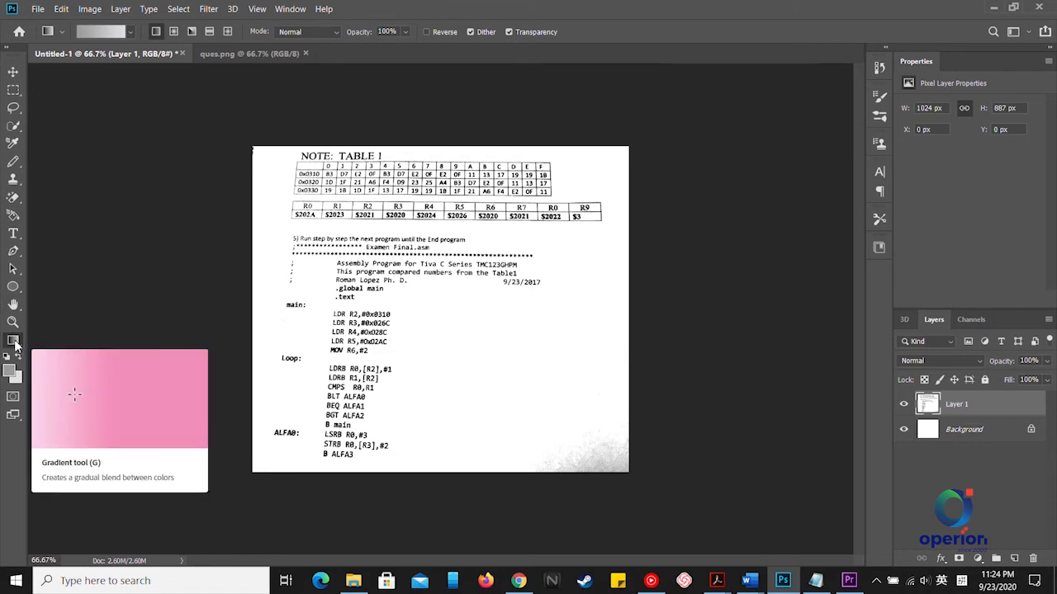
{"action": "mouse_move", "coordinate": [14, 341]}
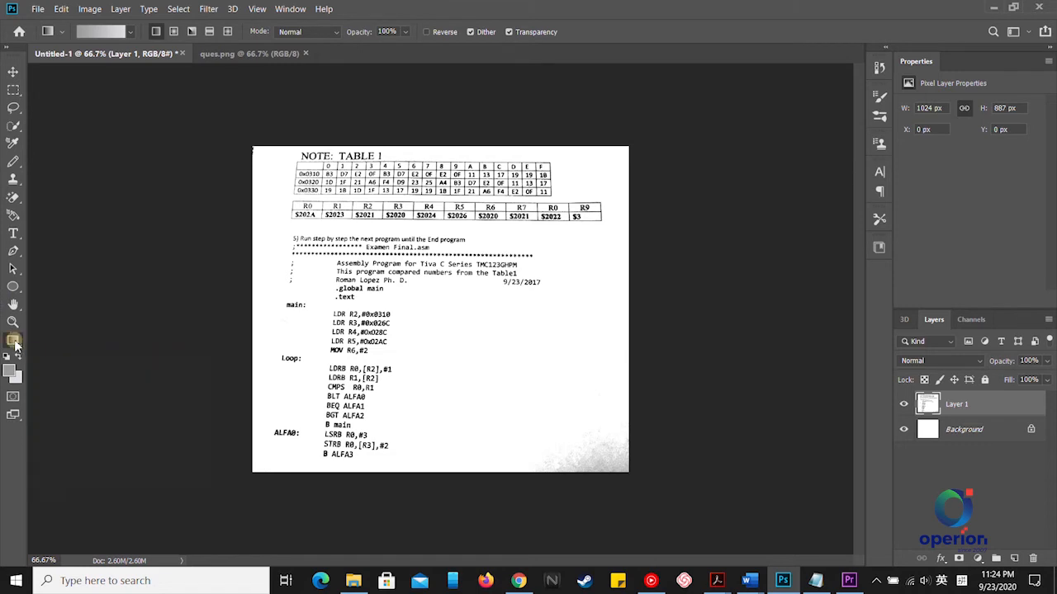
Step: Select the Perspective Crop Tool from the toolbar's hidden tools list
{"action": "left_click", "coordinate": [14, 341]}
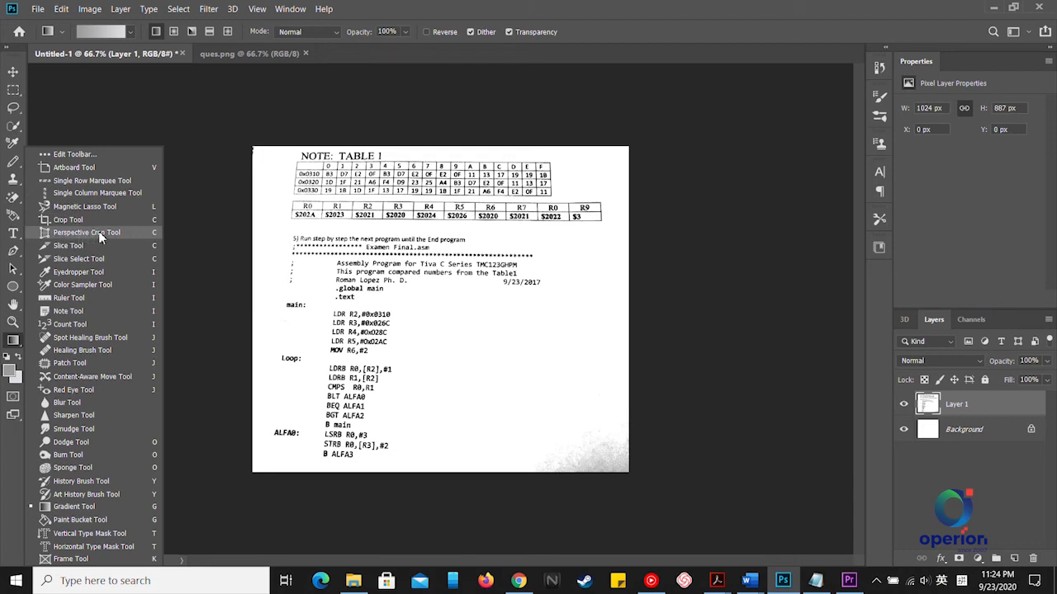
{"action": "left_click", "coordinate": [68, 220]}
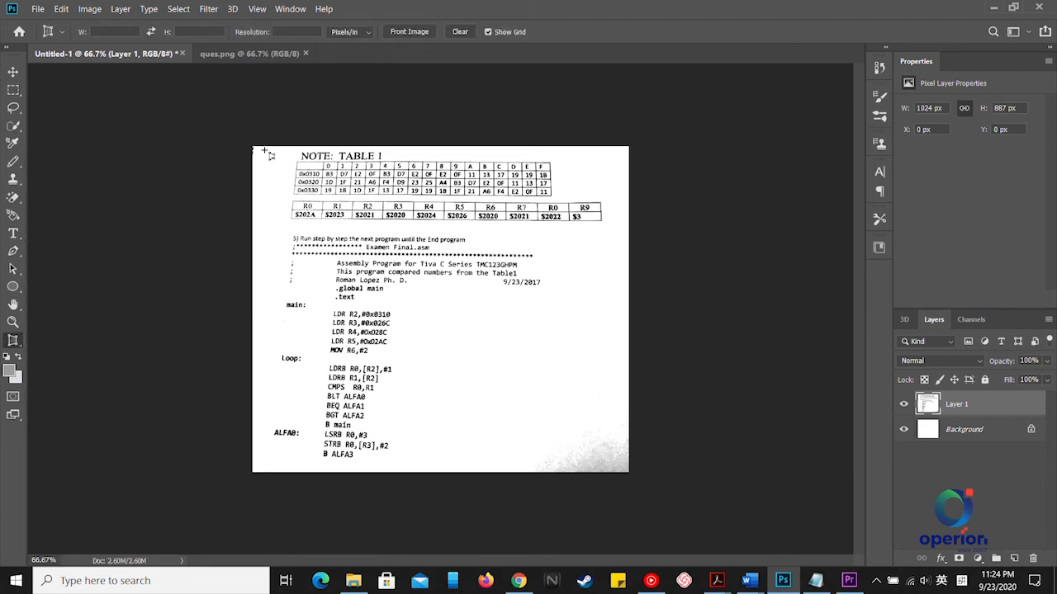
Step: Perspective-crop the page to 965 × 876 px and compare with ques.png
{"action": "left_click_drag", "start_coordinate": [258, 148], "coordinate": [466, 459]}
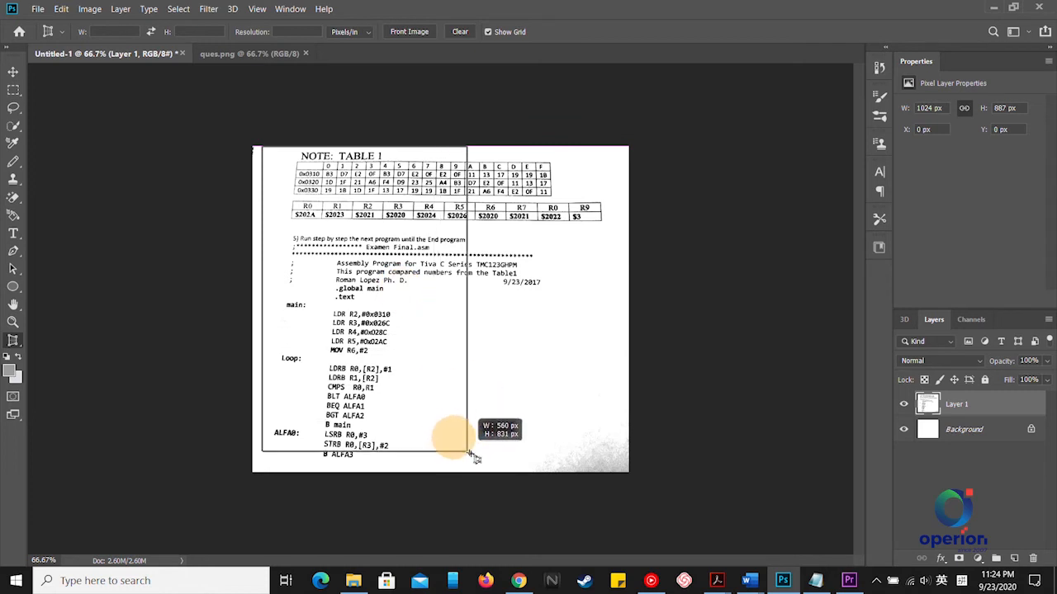
{"action": "left_click_drag", "start_coordinate": [458, 438], "coordinate": [611, 466]}
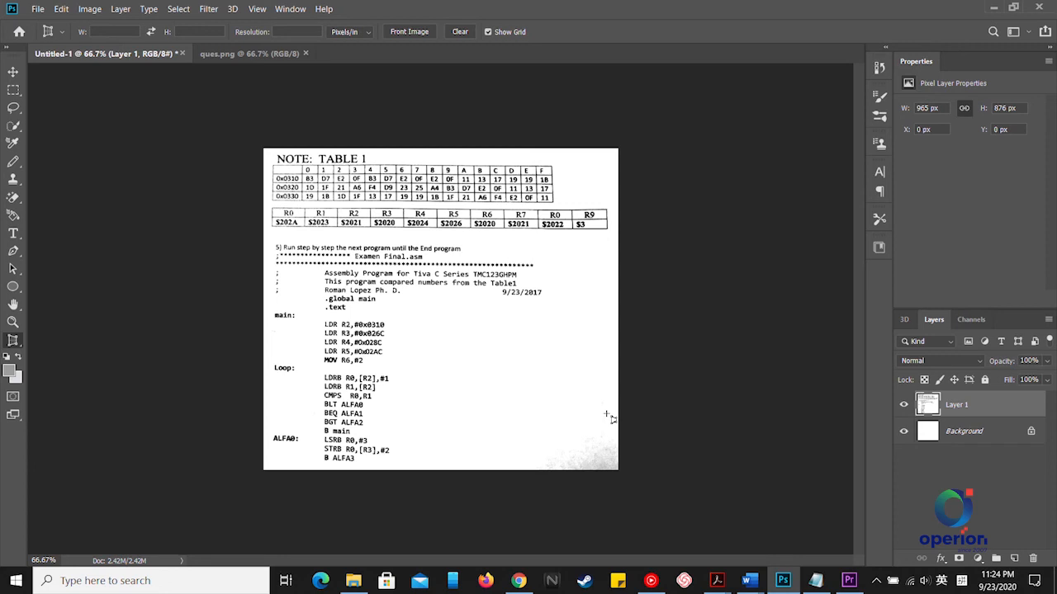
{"action": "mouse_move", "coordinate": [328, 361]}
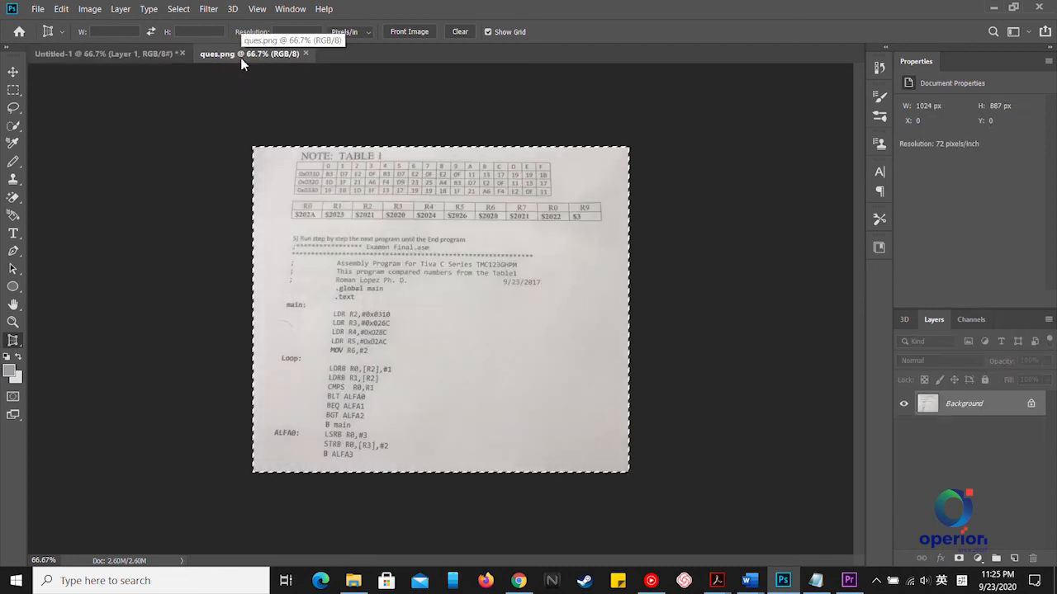
{"action": "left_click", "coordinate": [83, 54]}
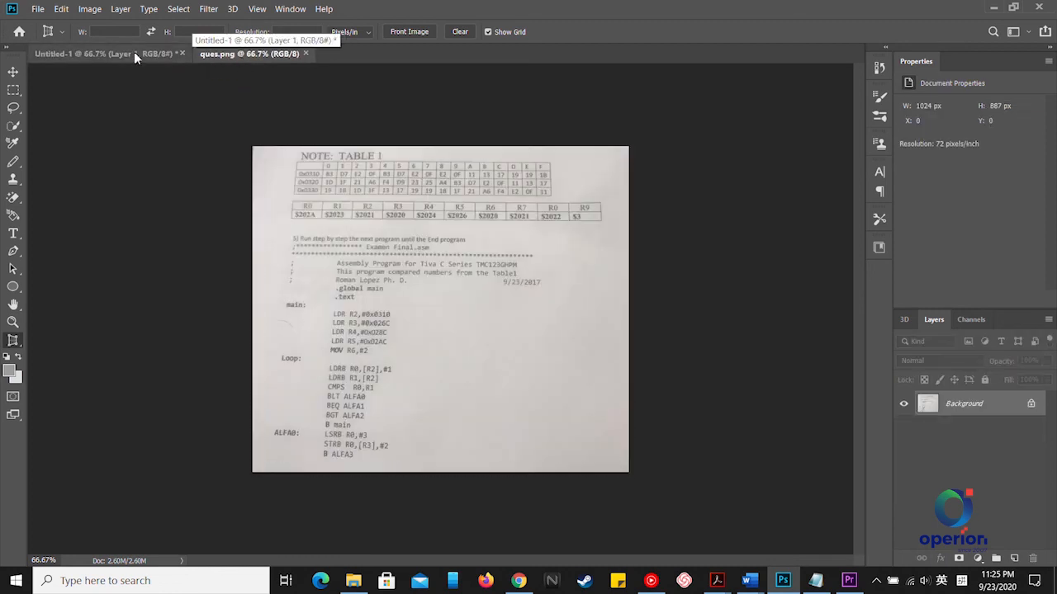